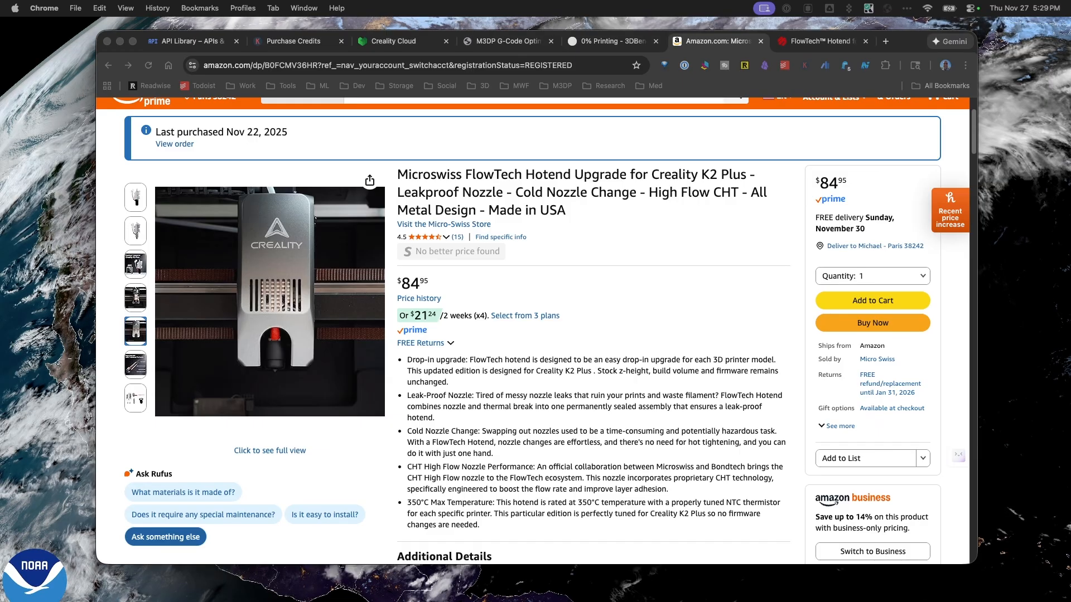
{"action": "mouse_move", "coordinate": [829, 212]}
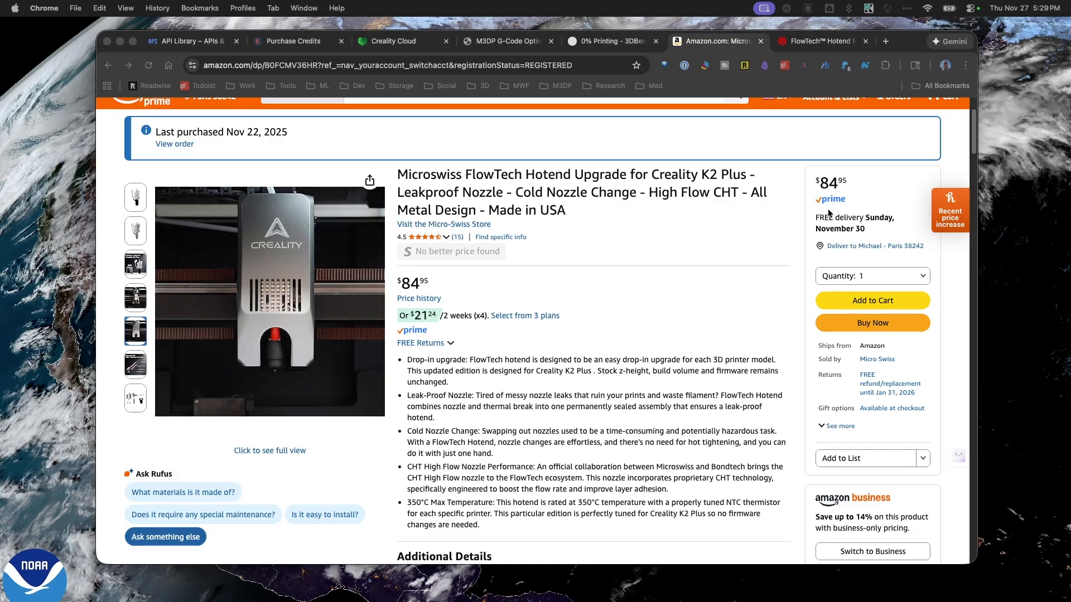
{"action": "mouse_move", "coordinate": [833, 195]}
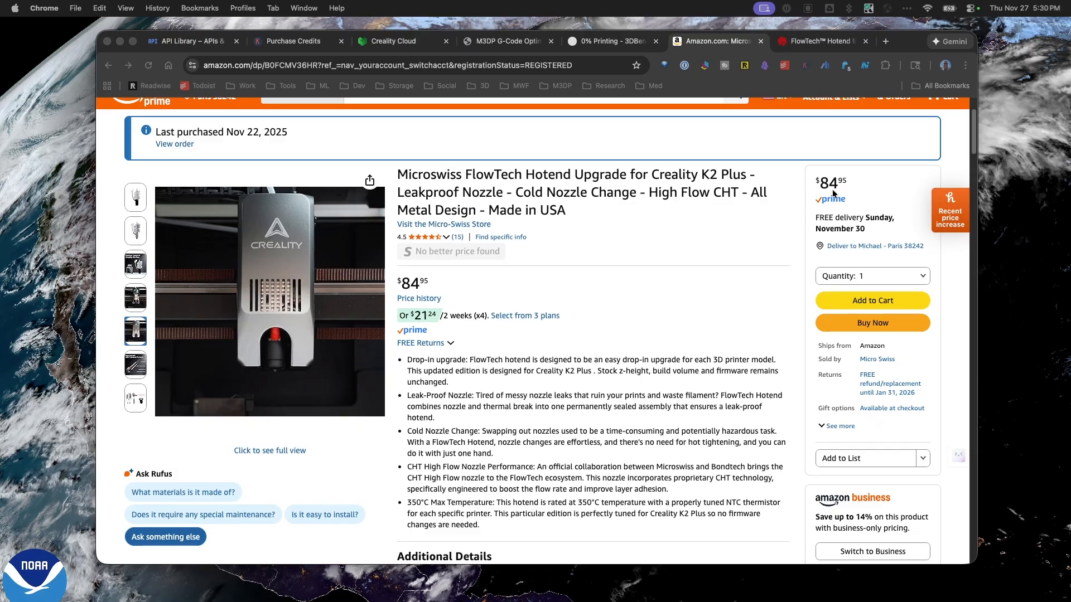
{"action": "mouse_move", "coordinate": [837, 232]}
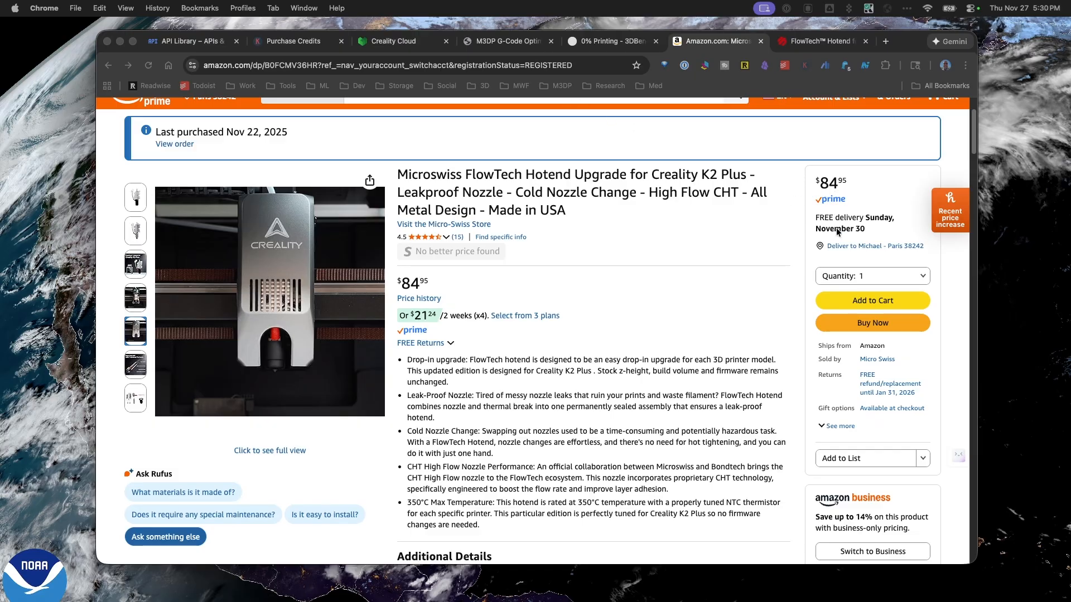
{"action": "mouse_move", "coordinate": [853, 215]}
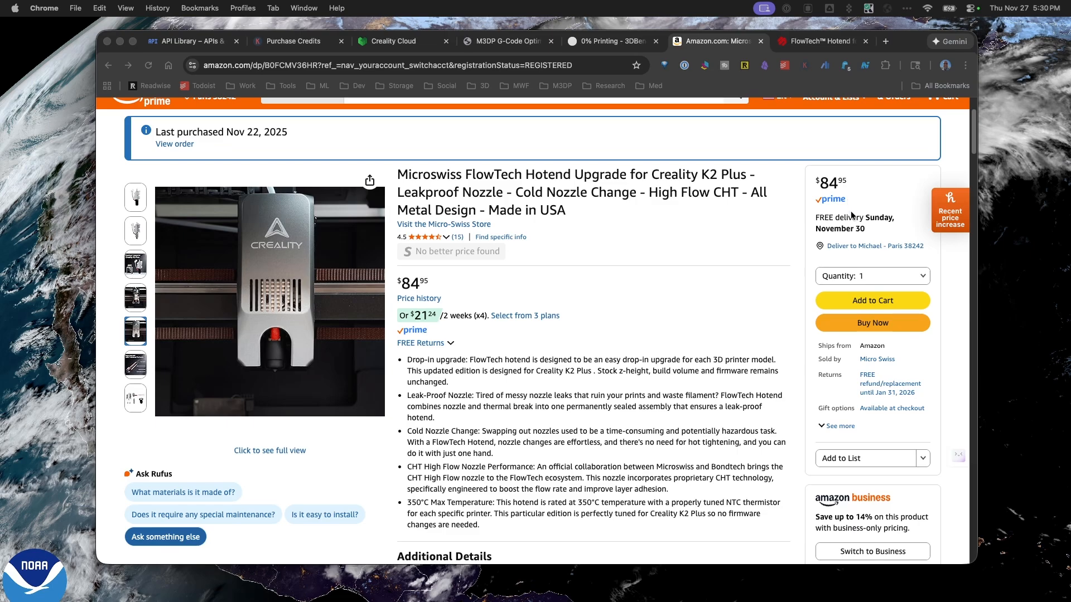
{"action": "mouse_move", "coordinate": [203, 144]}
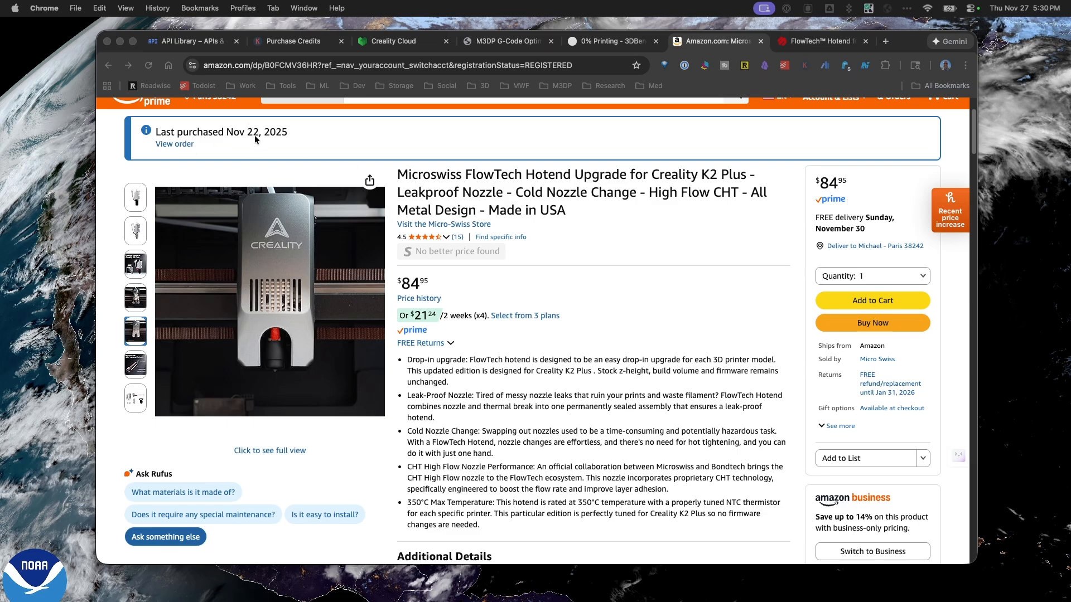
{"action": "mouse_move", "coordinate": [840, 191]}
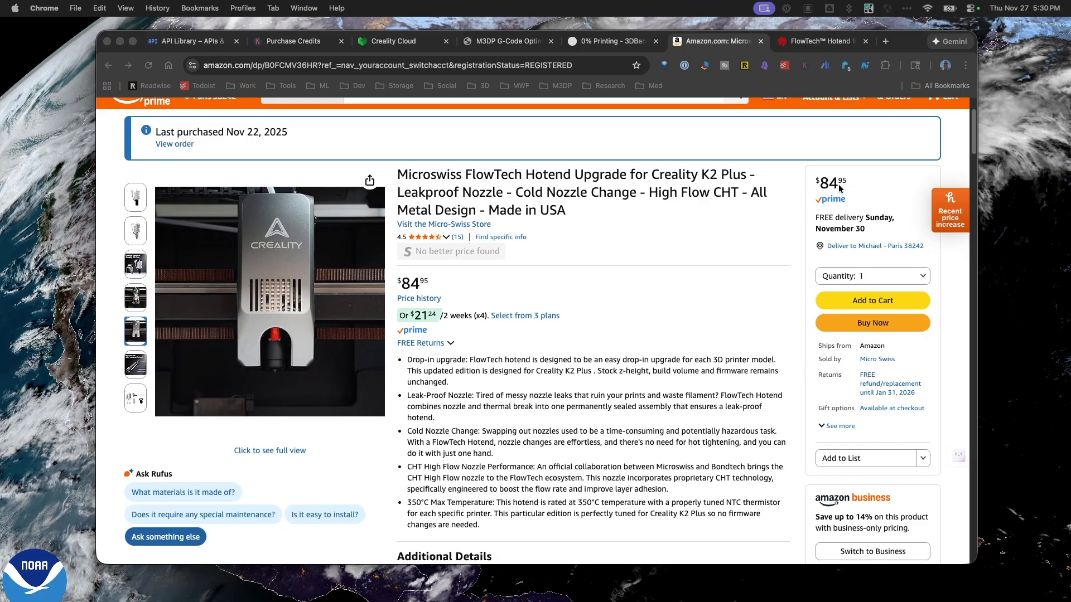
{"action": "mouse_move", "coordinate": [839, 190]}
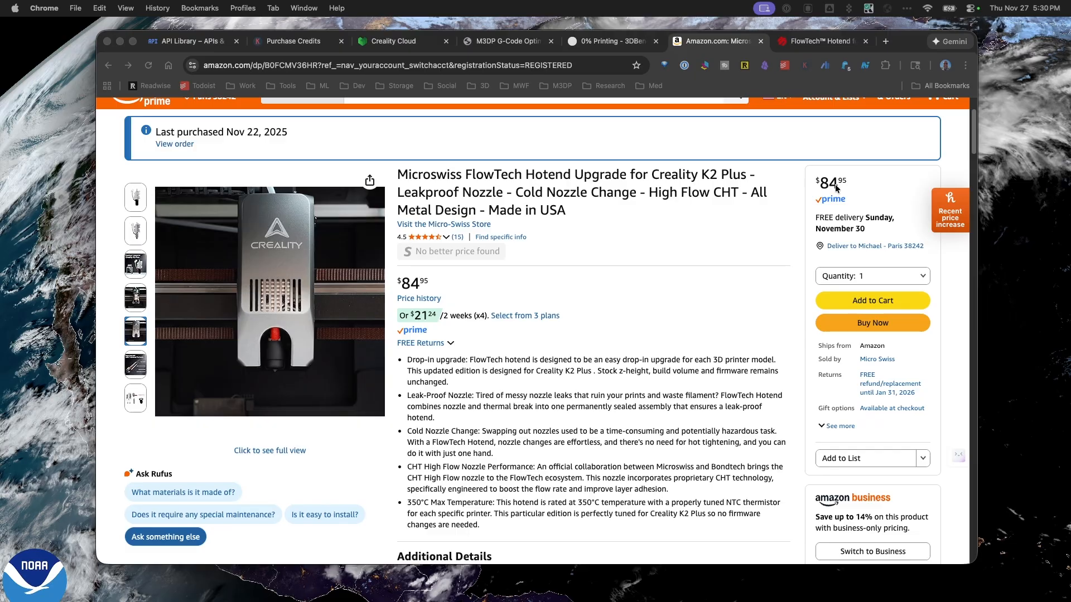
- View the $84.95 Microswiss FlowTech hotend page and highlight its 30% off BFCM2025 banner
{"action": "left_click", "coordinate": [821, 41]}
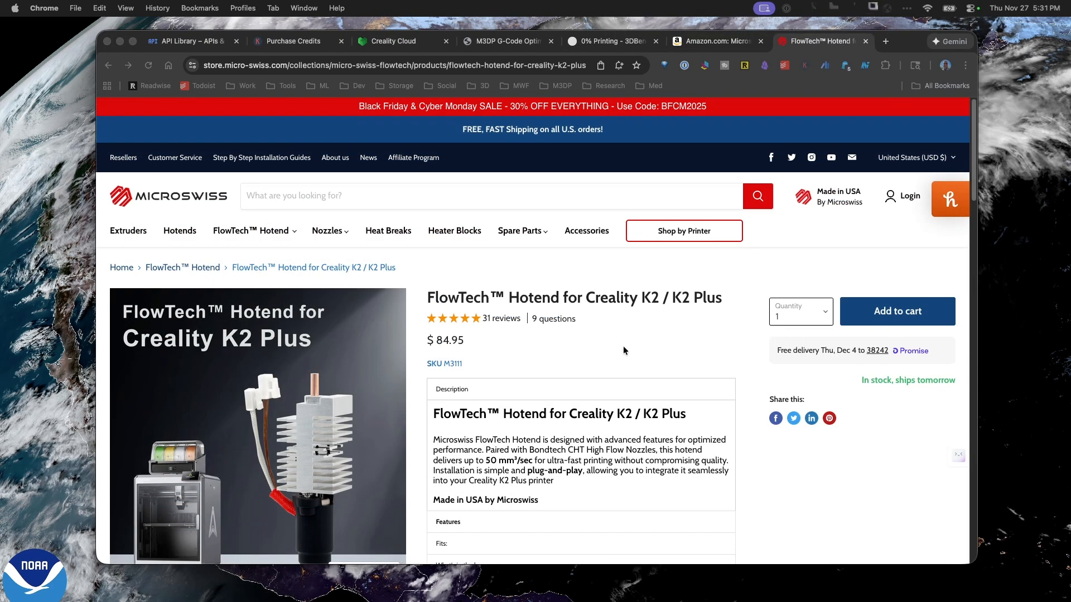
{"action": "mouse_move", "coordinate": [444, 344]}
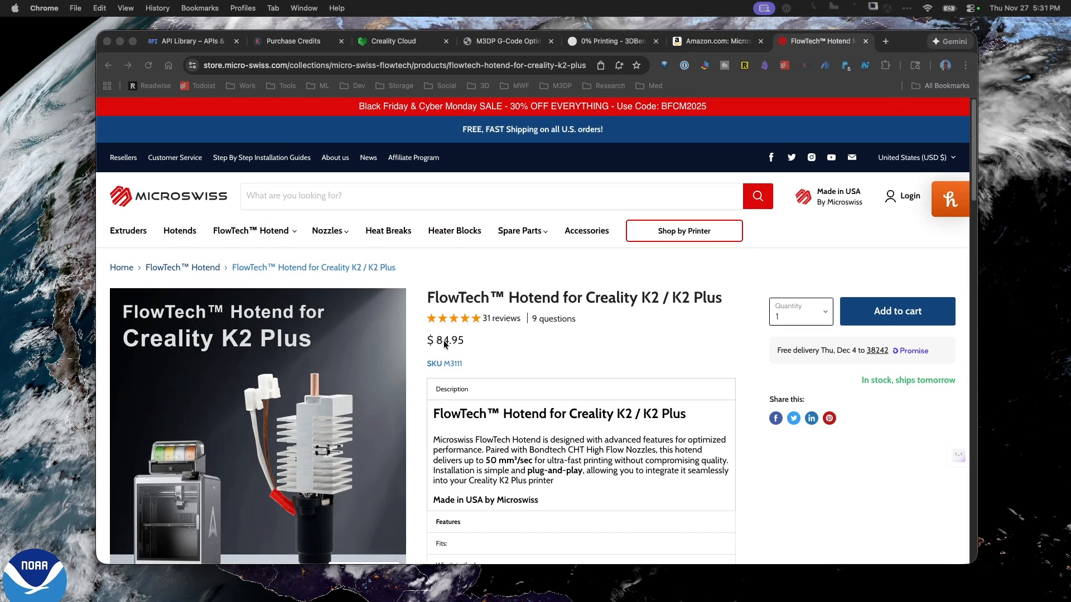
{"action": "mouse_move", "coordinate": [382, 112]}
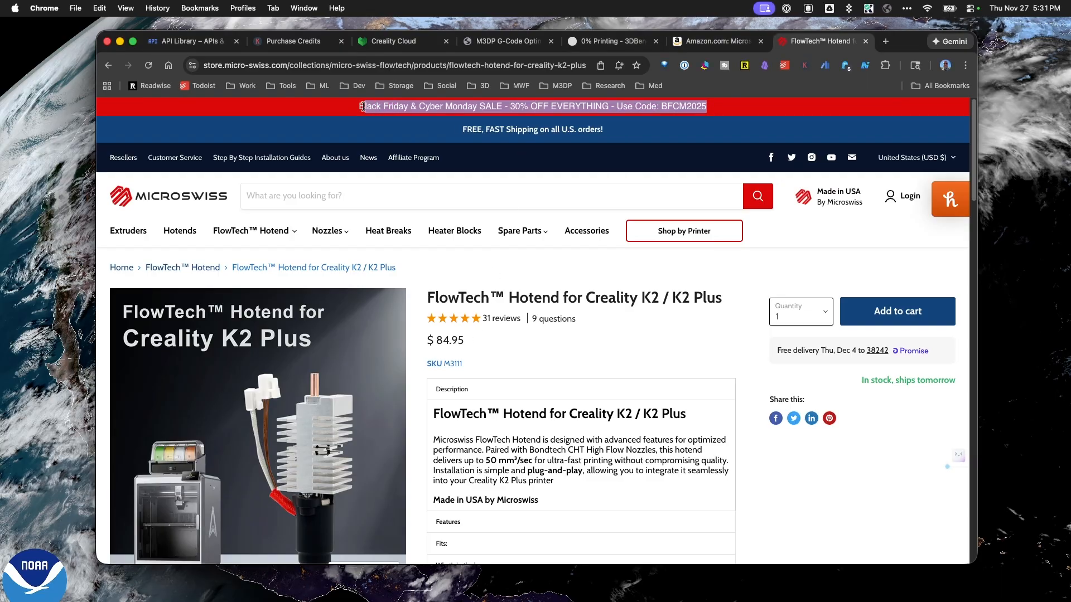
{"action": "double_click", "coordinate": [363, 106]}
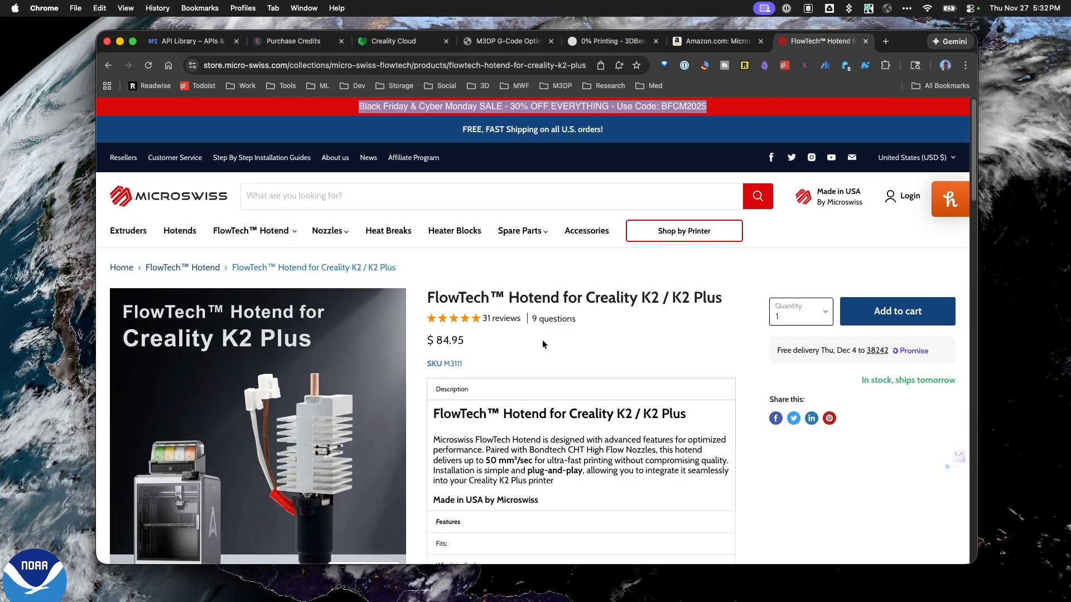
{"action": "mouse_move", "coordinate": [551, 355]}
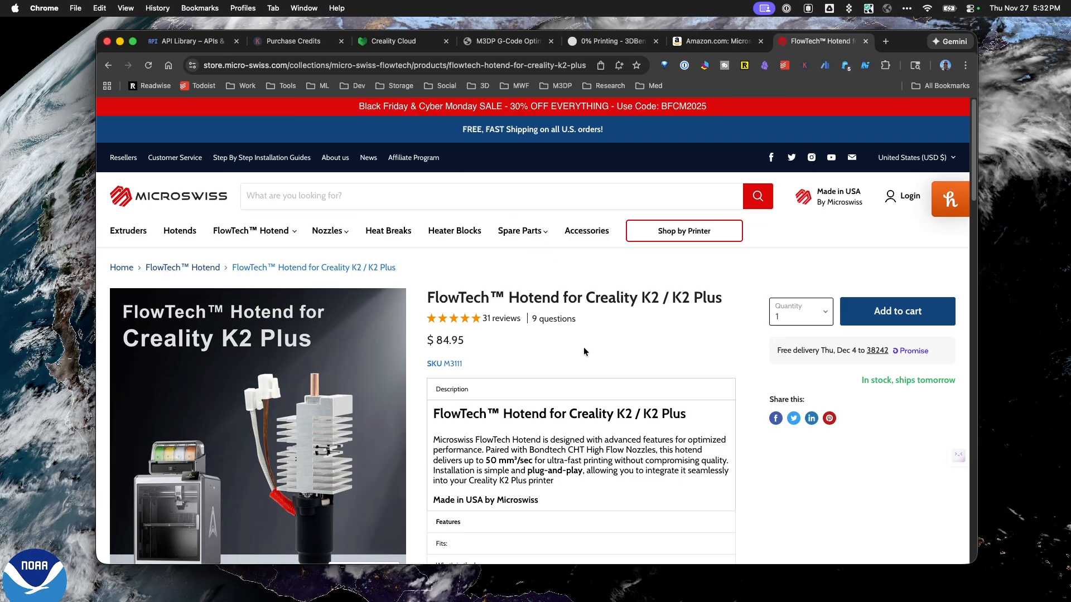
{"action": "mouse_move", "coordinate": [591, 341]}
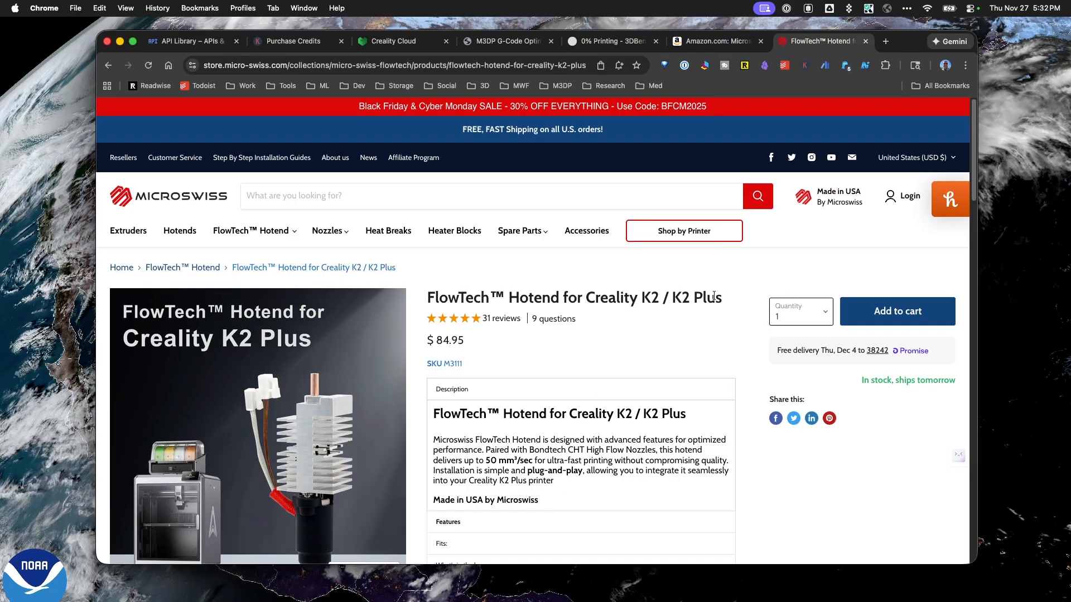
{"action": "mouse_move", "coordinate": [655, 312]}
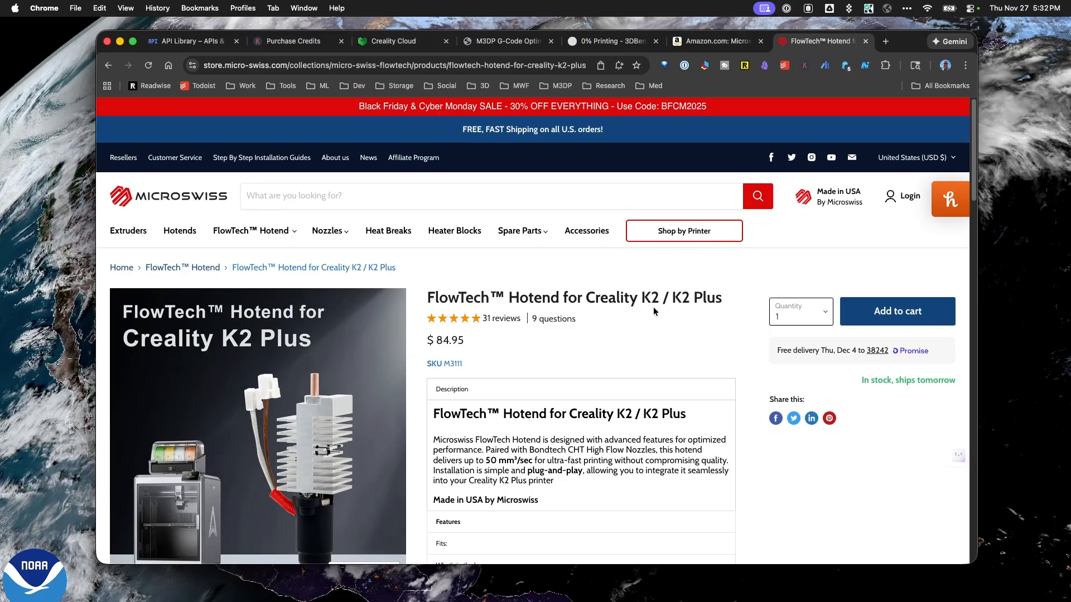